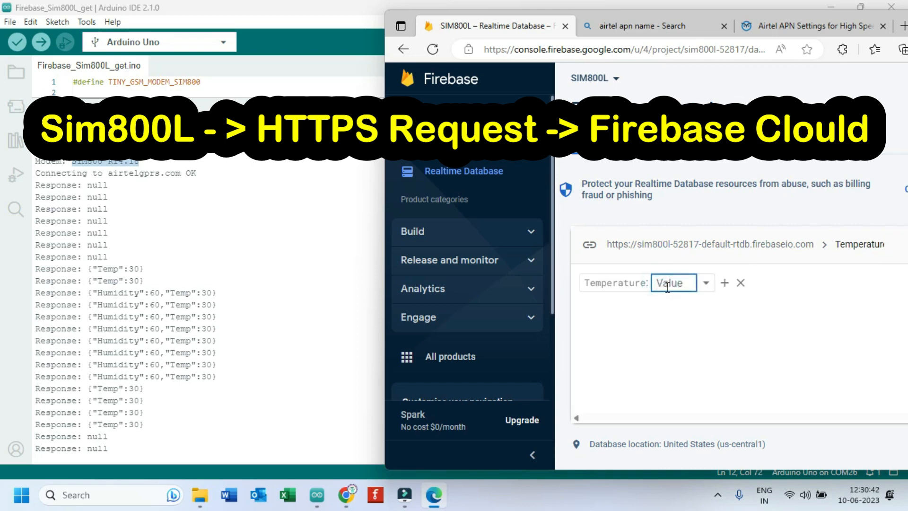
Browse to the Firebase_Sim800L_get folder under Documents > Arduino holding the .ino file.
text(10)
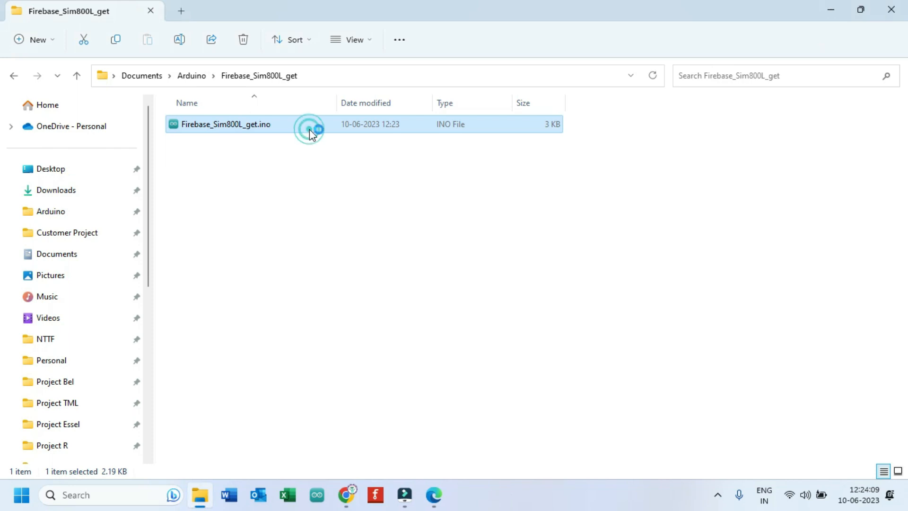
Open Firebase_Sim800L_get.ino into the IDE, showing its TinyGSM and Firebase settings code.
double_click(226, 124)
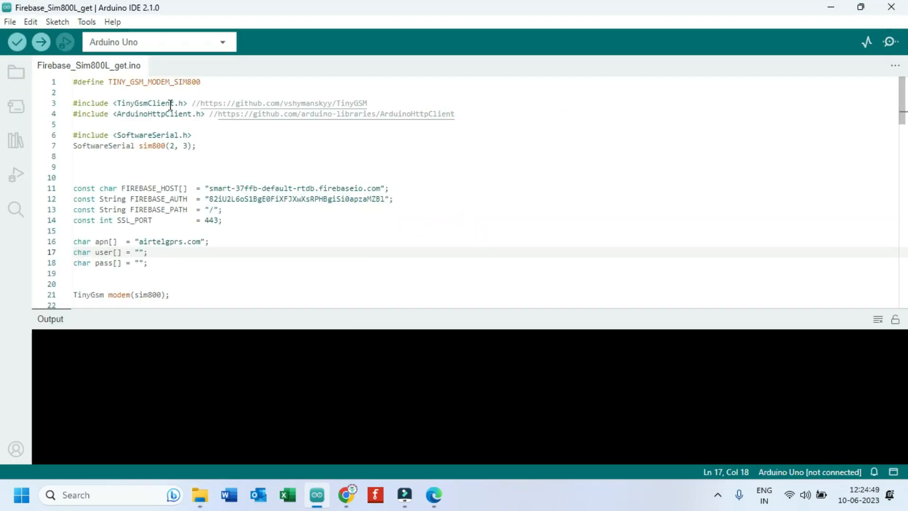
mouse_move(379, 120)
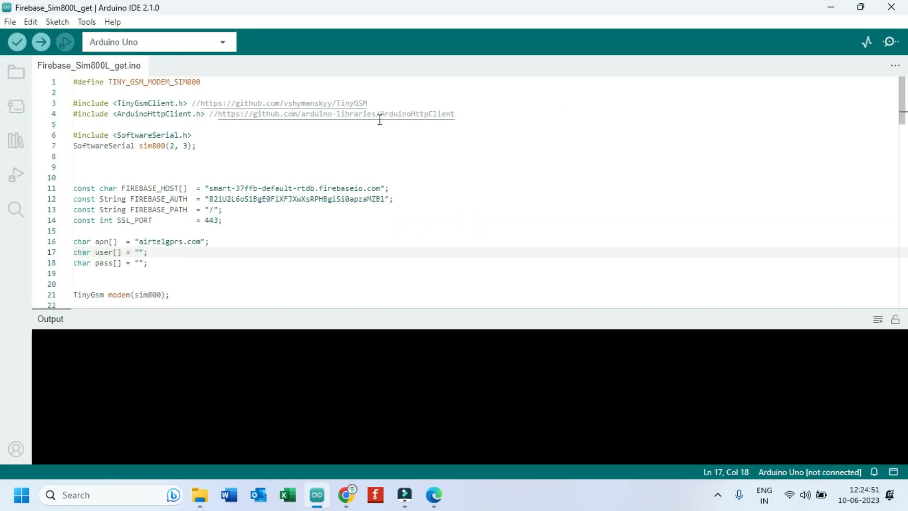
drag(208, 114, 455, 114)
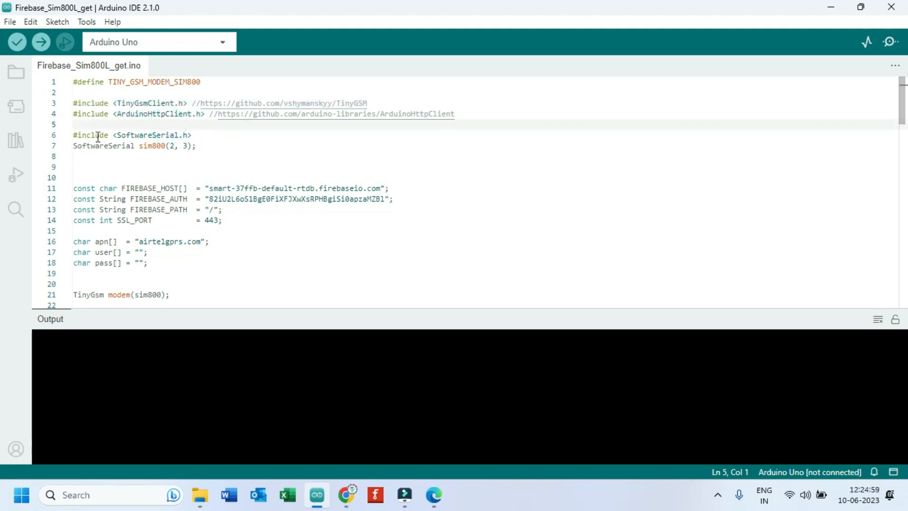
click(16, 140)
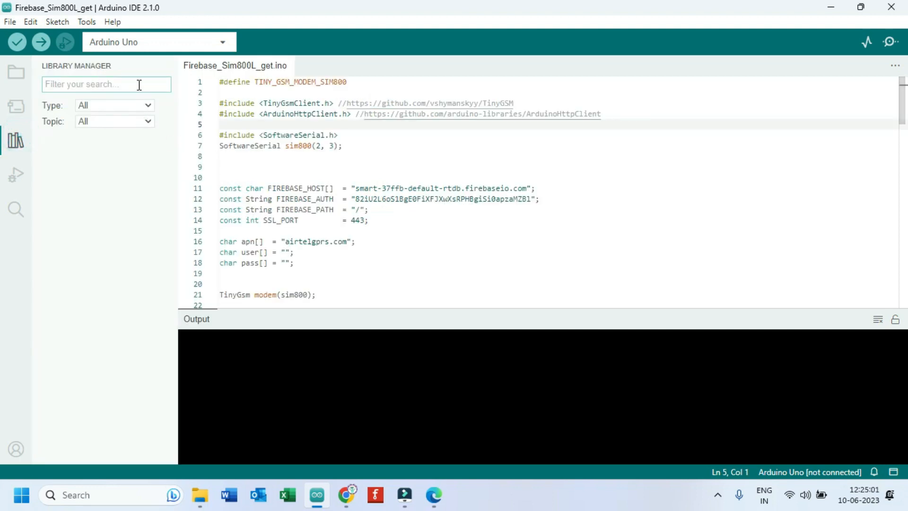
text(tinygsm)
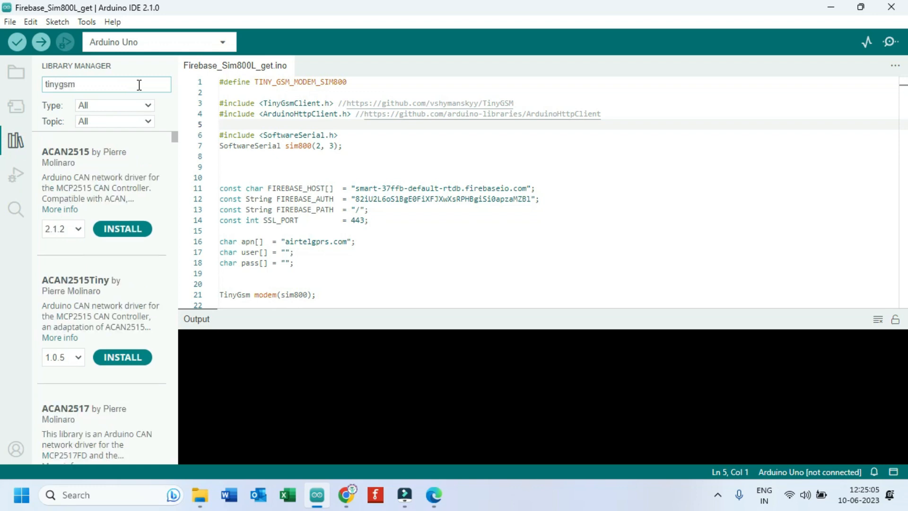
text(tinygsm)
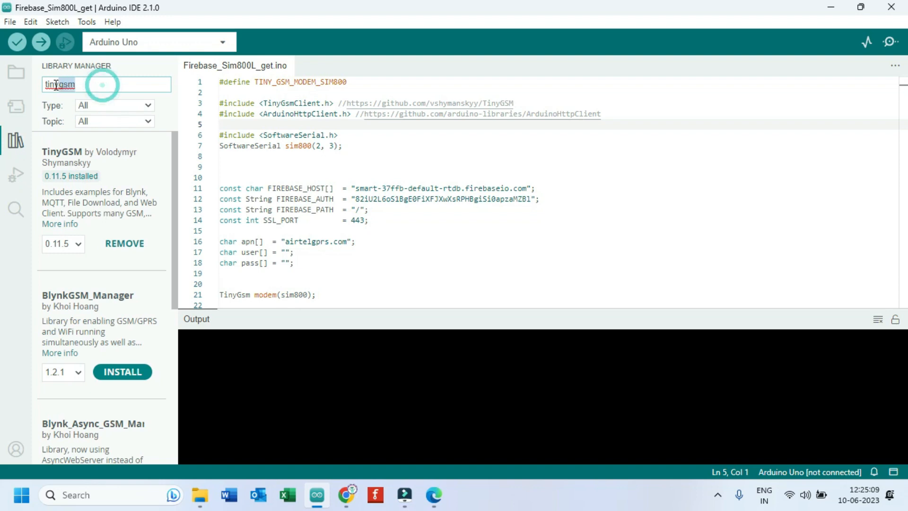
text(arduinohttp)
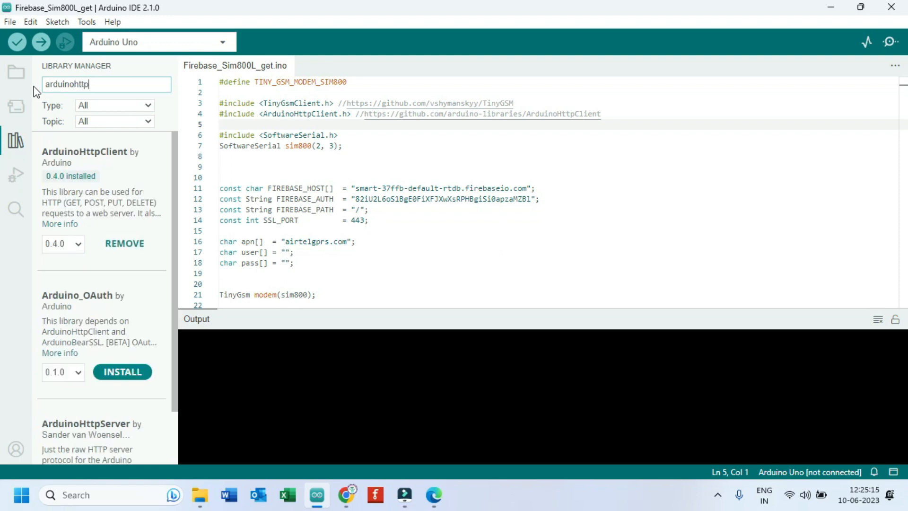
mouse_move(116, 219)
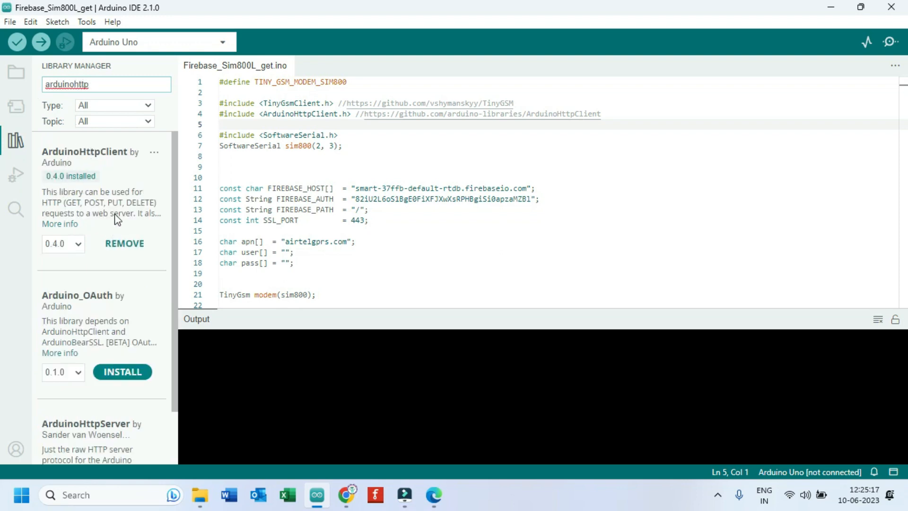
mouse_move(133, 185)
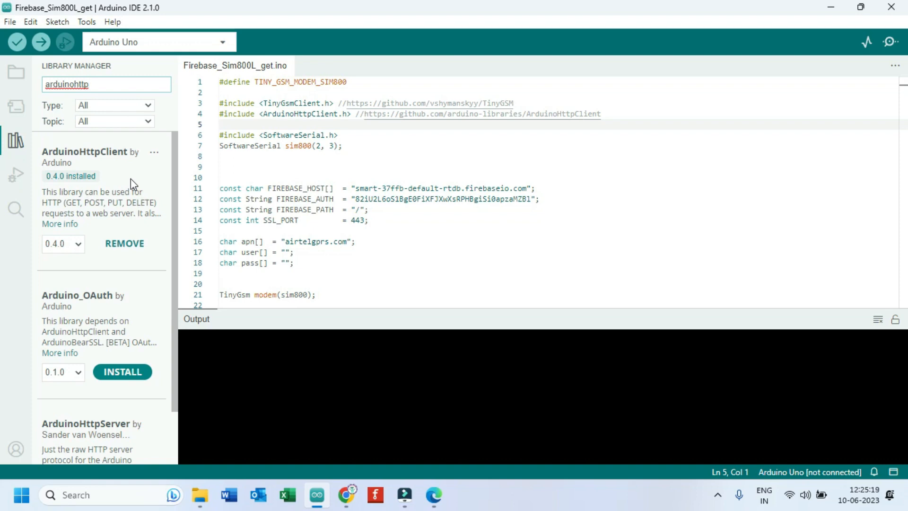
click(15, 140)
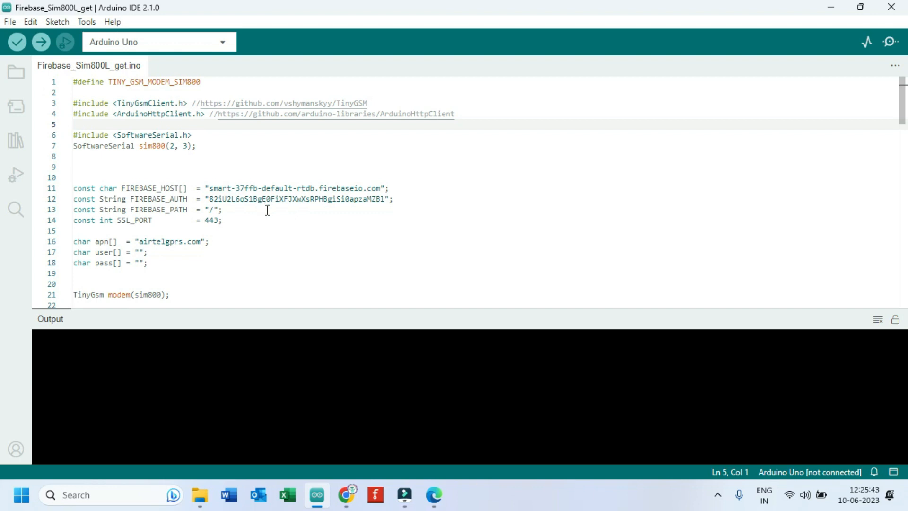
Add the comment '// type your APN here' at the end of the apn line.
double_click(169, 241)
text(  // type)
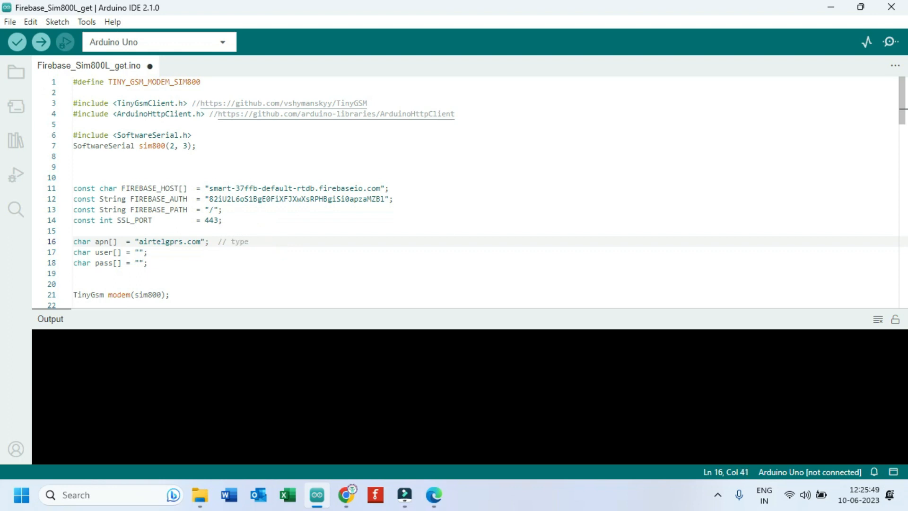
text(your A)
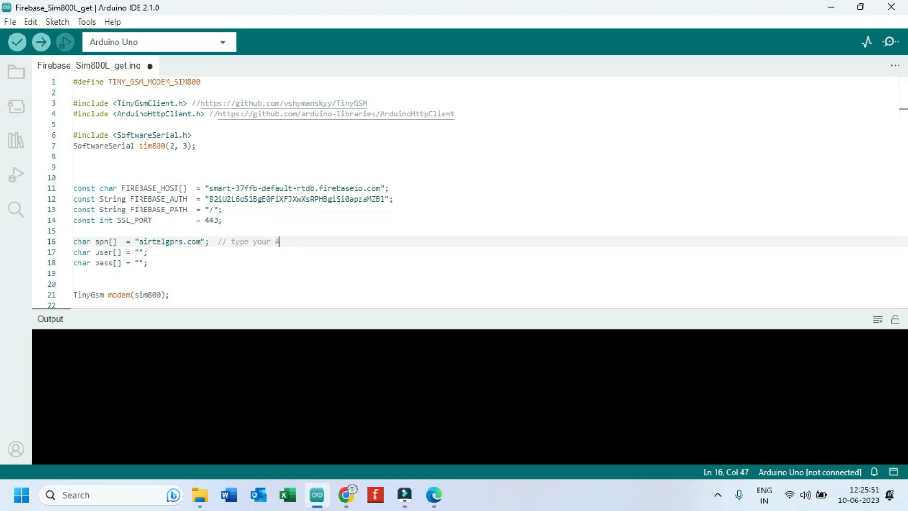
text(PN here)
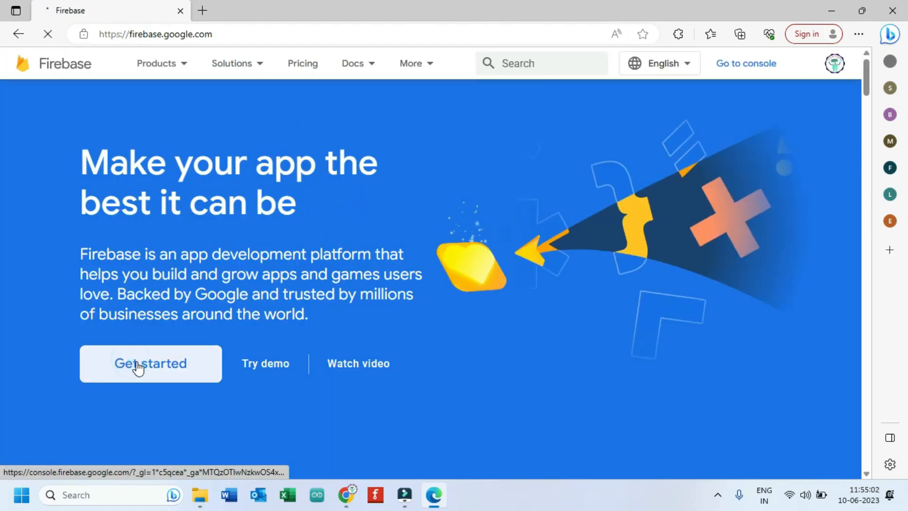
Create a Firebase project named SIM800L, skip Analytics, and open its overview.
click(151, 363)
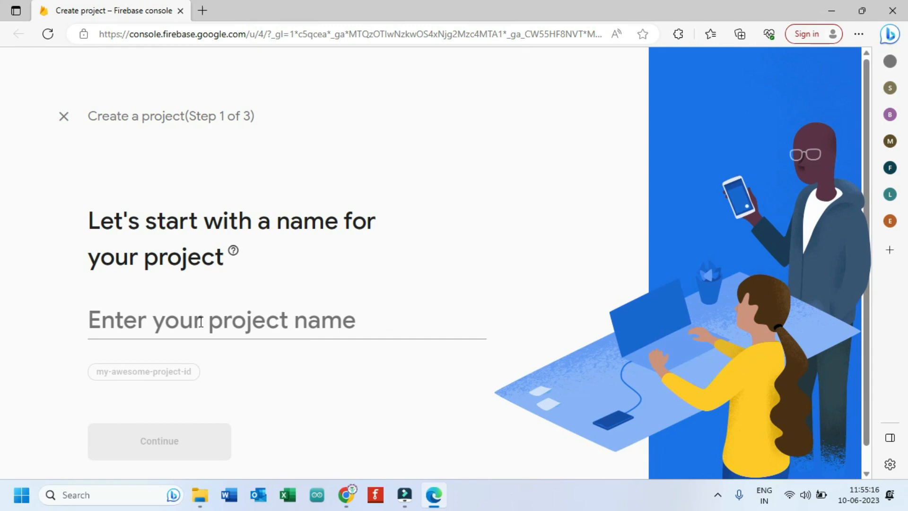
text(SIM800L)
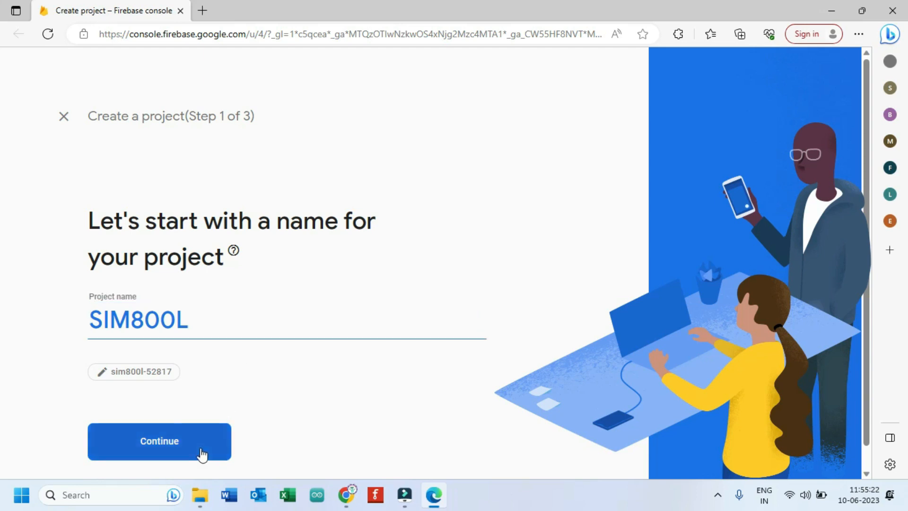
click(159, 441)
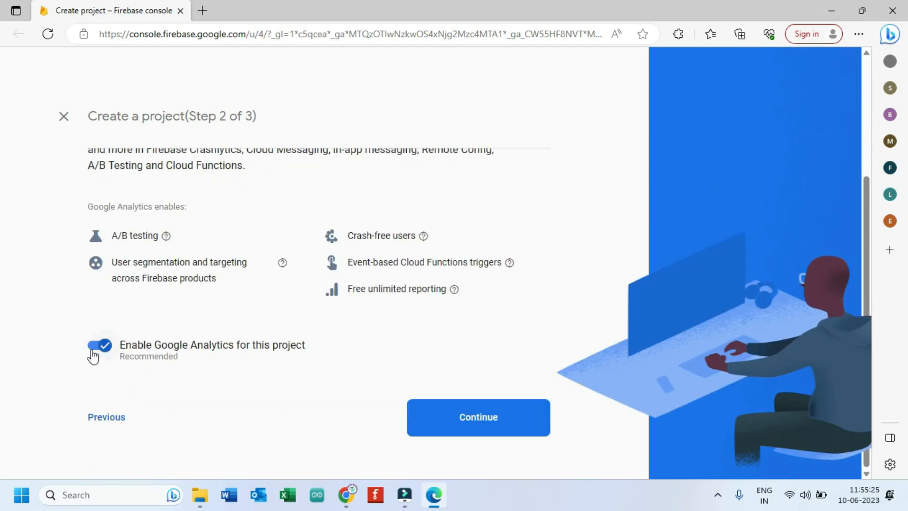
click(478, 418)
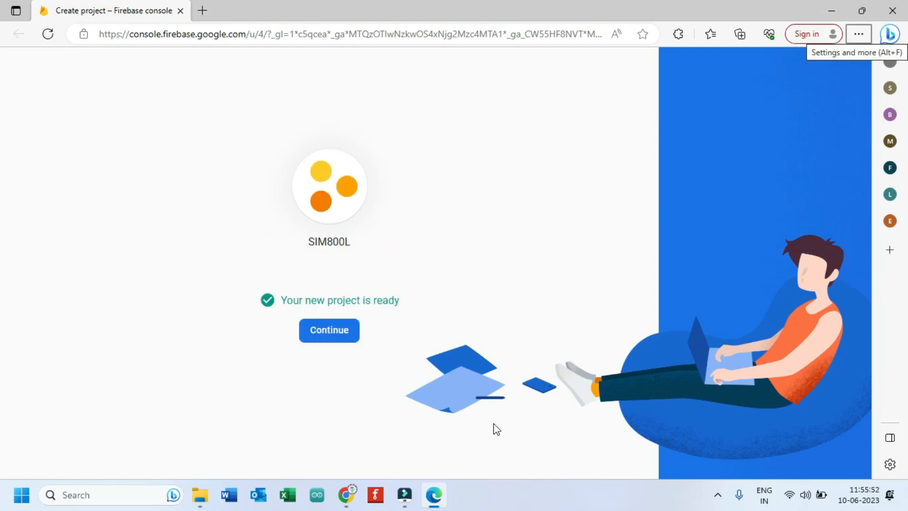
click(328, 330)
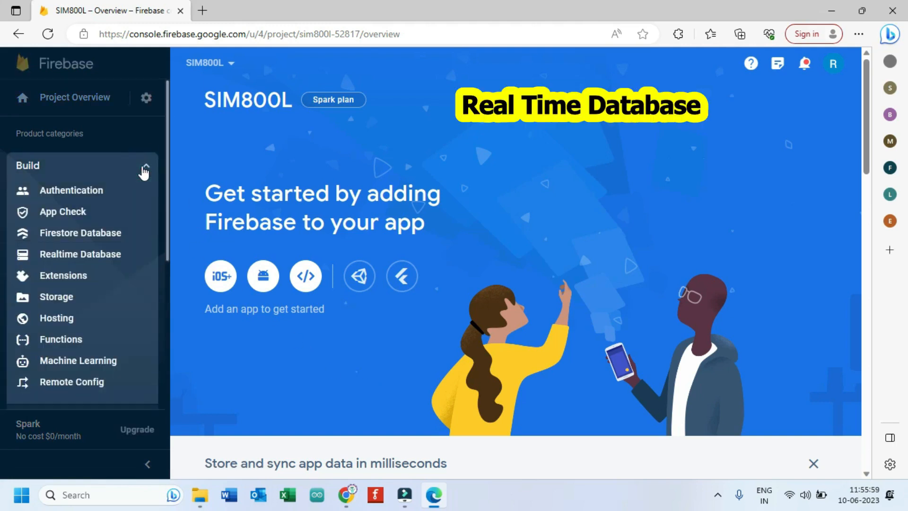
Create a Realtime Database for SIM800L in us-central1 with test-mode security rules.
click(79, 254)
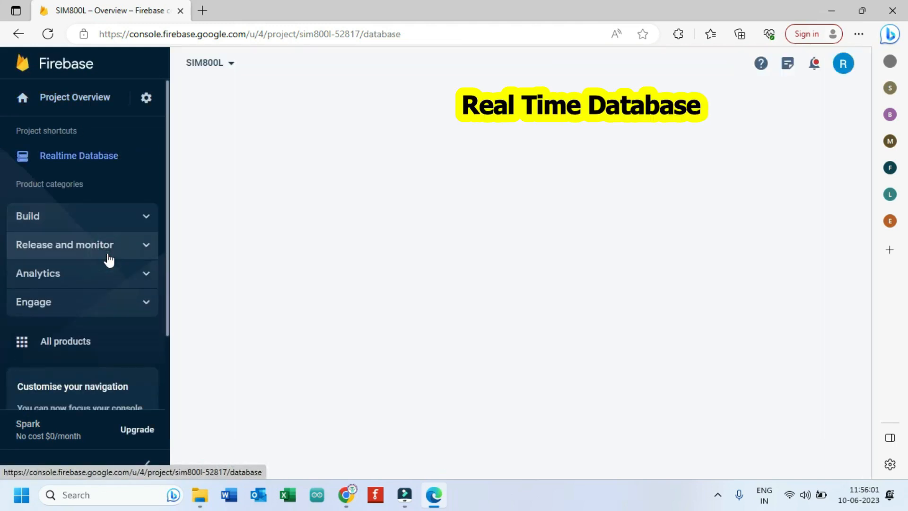
click(78, 155)
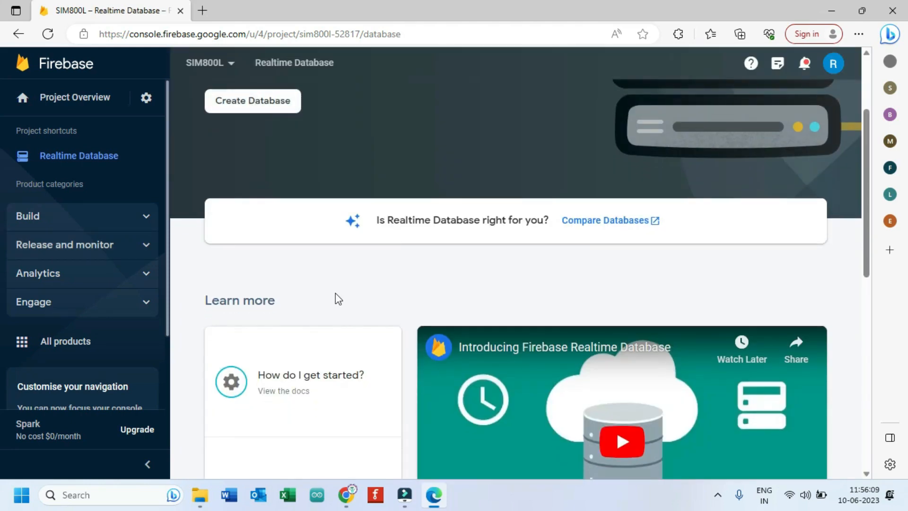
click(253, 100)
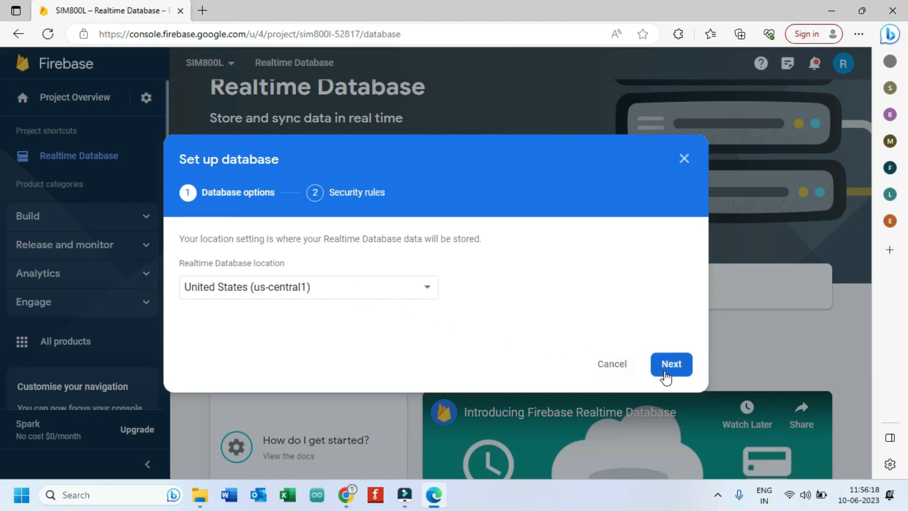
click(670, 363)
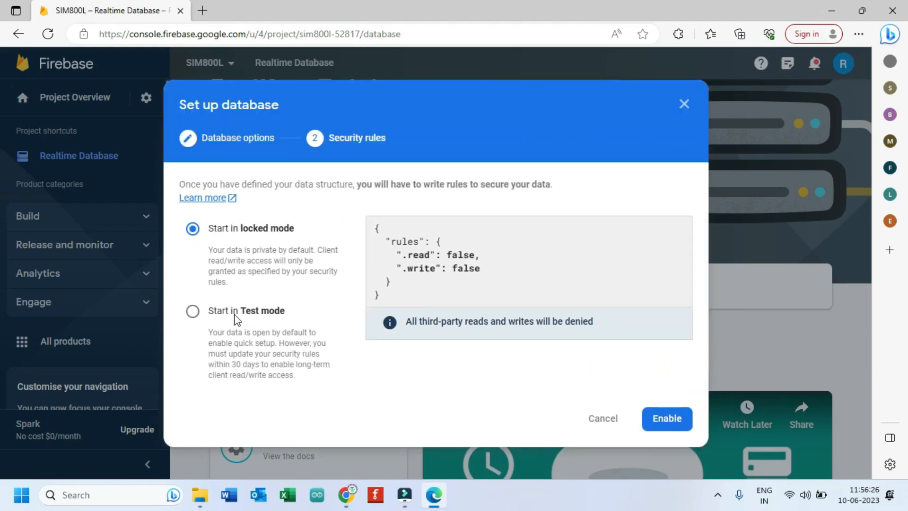
click(192, 312)
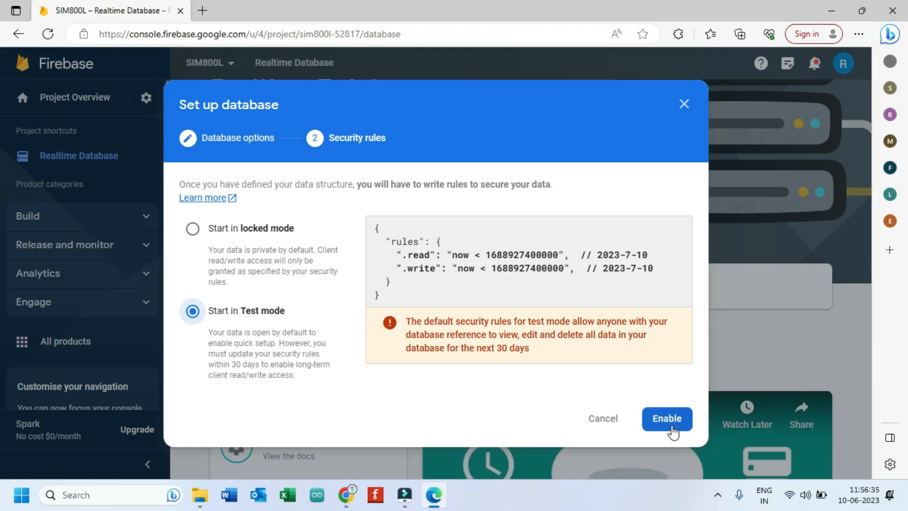
click(667, 418)
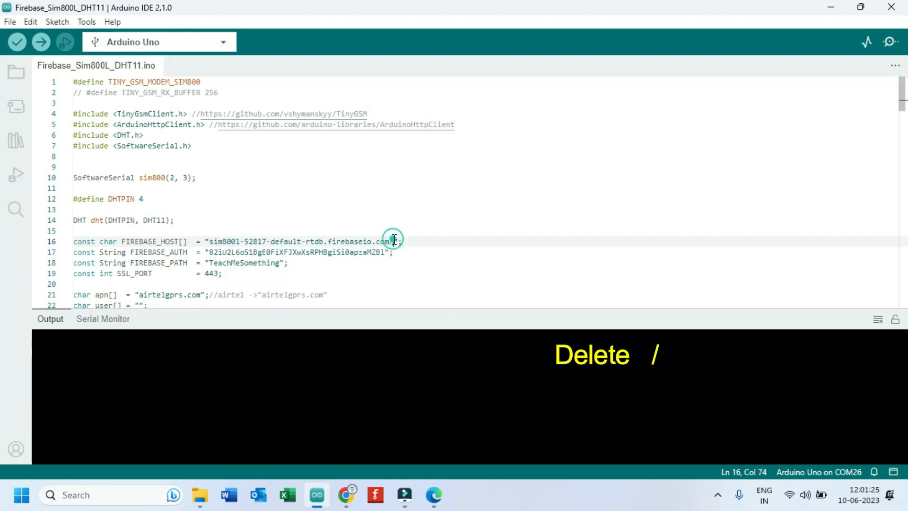
Delete the trailing '/' from the FIREBASE_HOST URL and return to the Firebase console.
key(Delete)
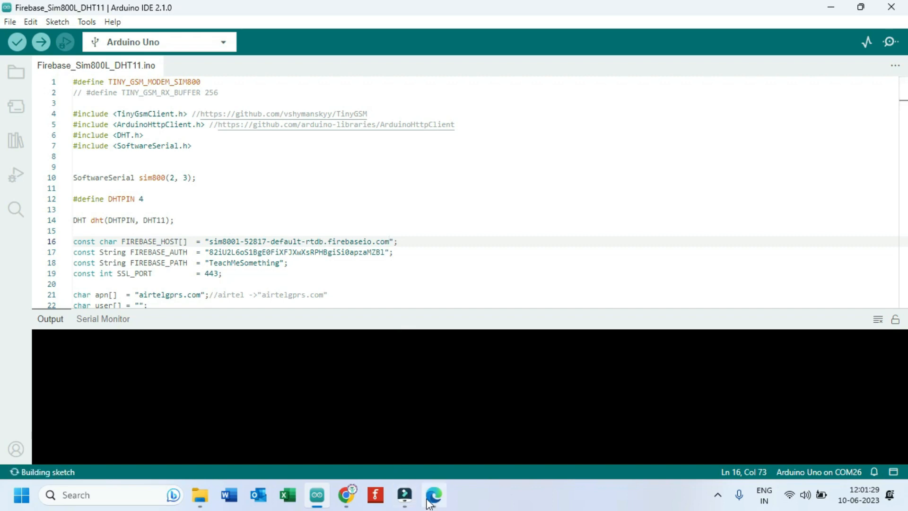
click(433, 495)
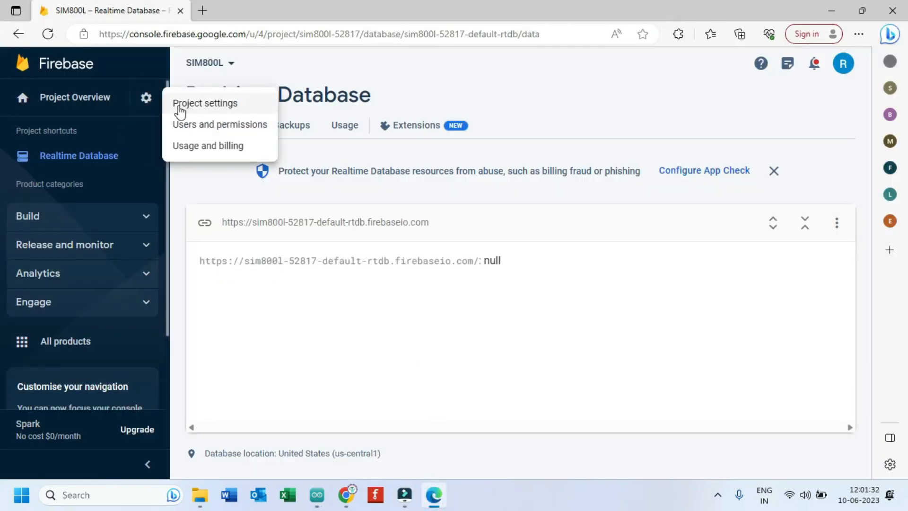
Reveal and copy the SIM800L database secret from Project settings > Service accounts.
click(204, 103)
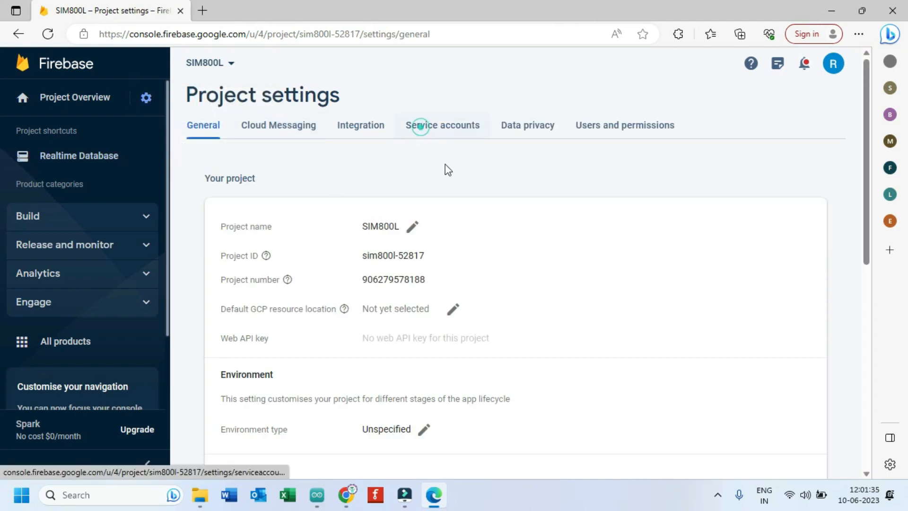
click(442, 125)
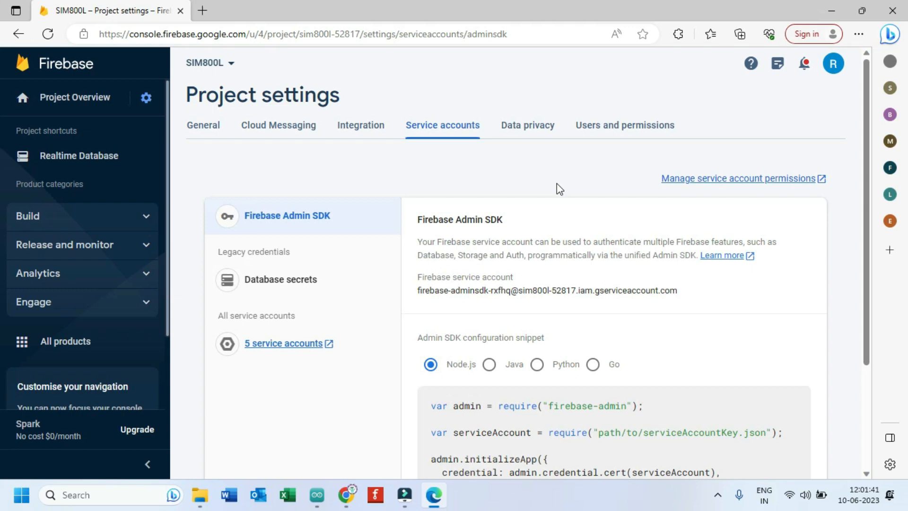
mouse_move(314, 284)
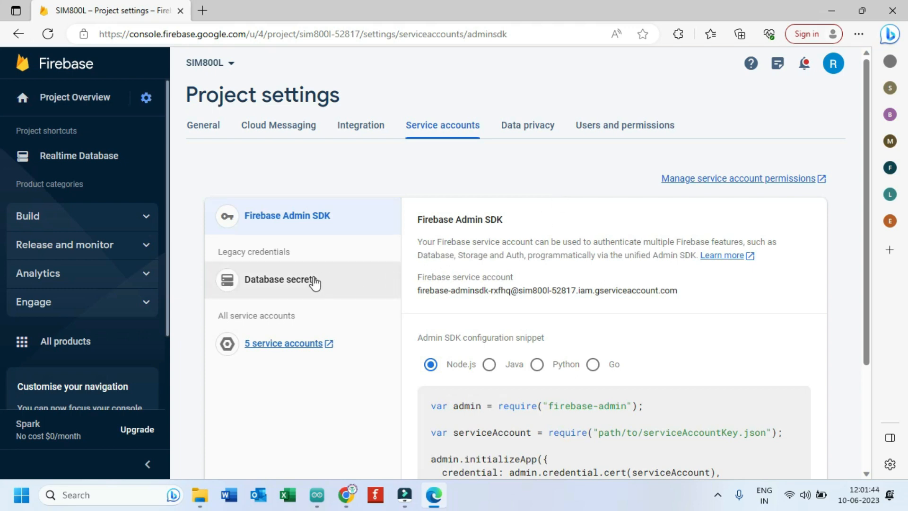
click(282, 279)
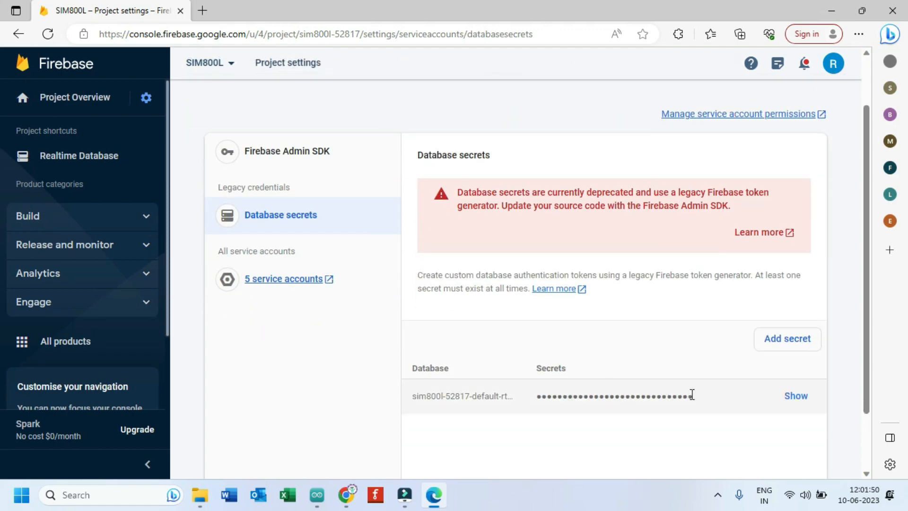
click(795, 396)
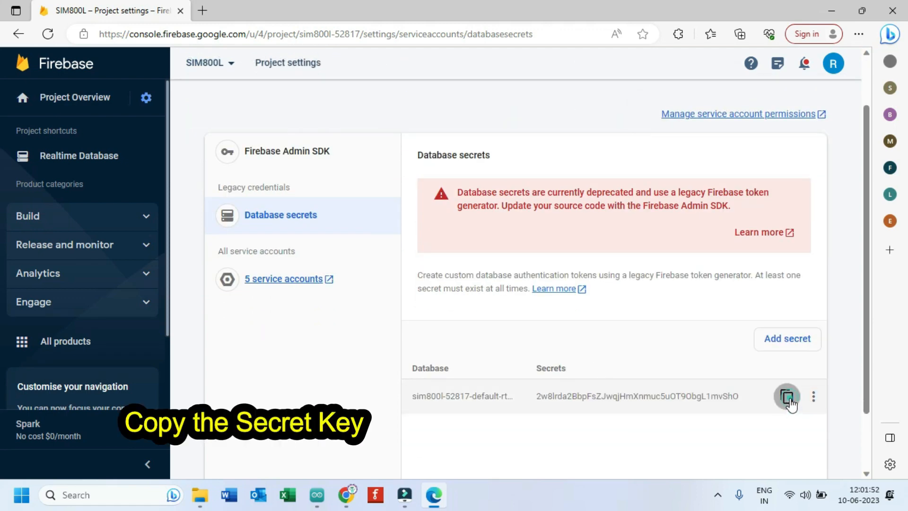
click(786, 397)
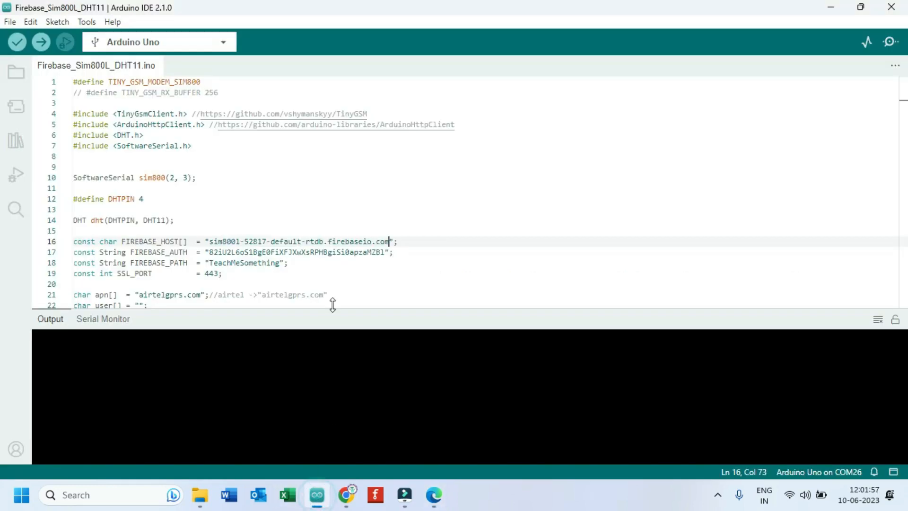
Paste the secret as FIREBASE_AUTH, upload the sketch and show the serial output.
drag(247, 252, 384, 252)
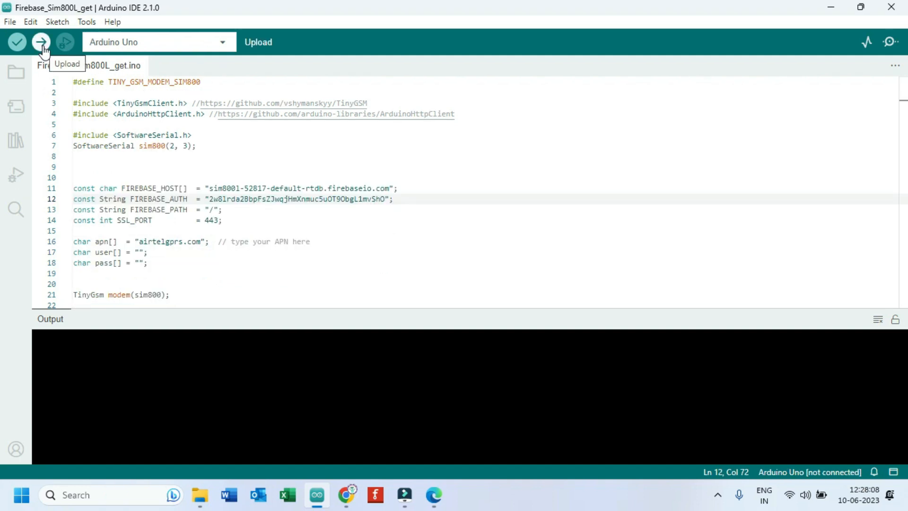
click(41, 41)
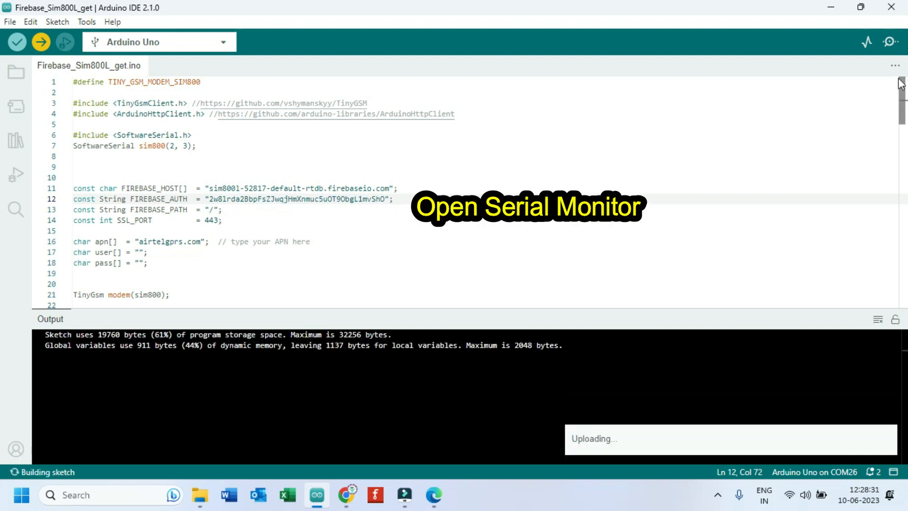
click(888, 42)
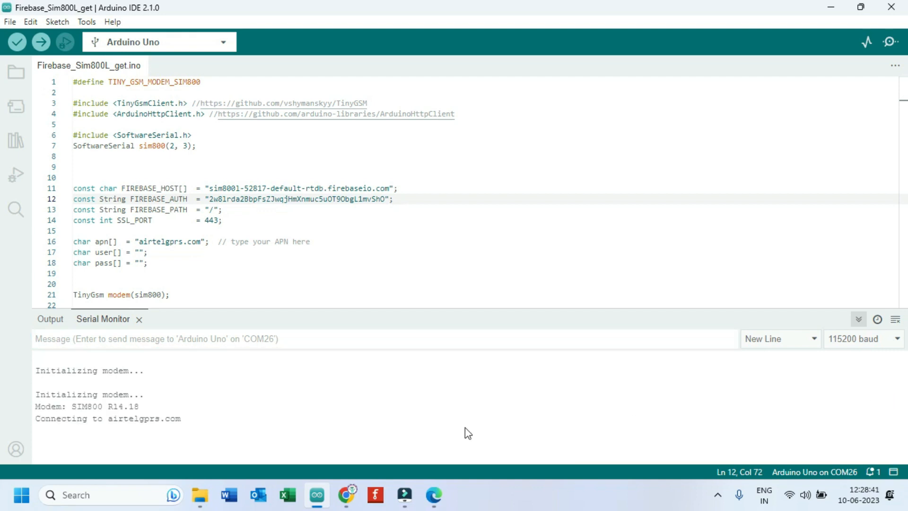
mouse_move(146, 423)
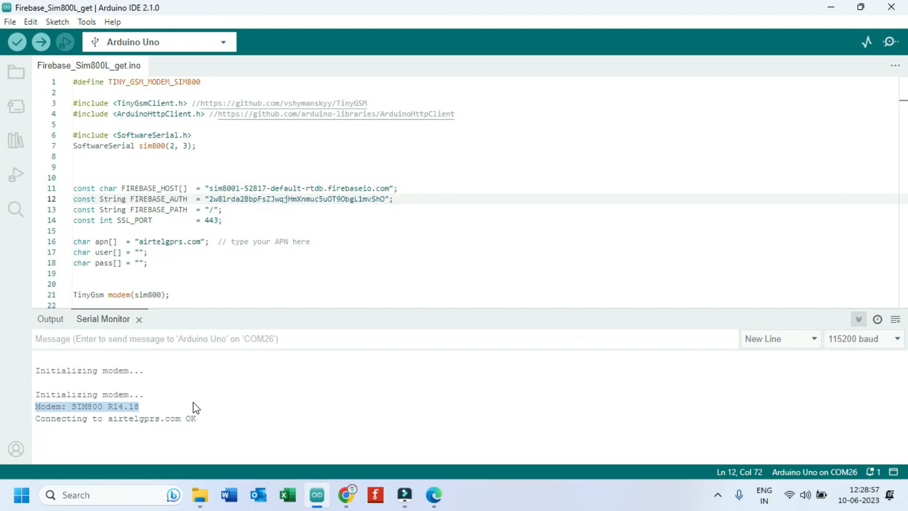
Watch the serial output report airtelgprs.com connected OK and Response: null.
click(195, 418)
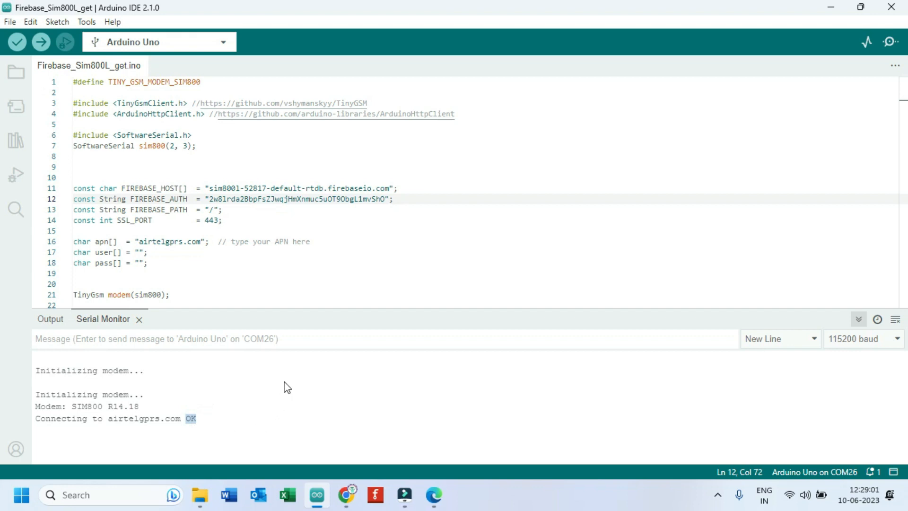
mouse_move(291, 382)
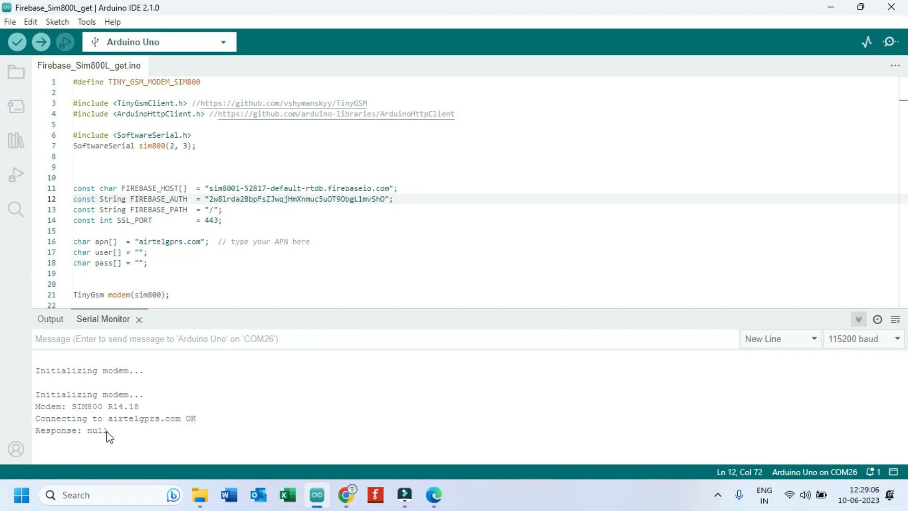
click(109, 435)
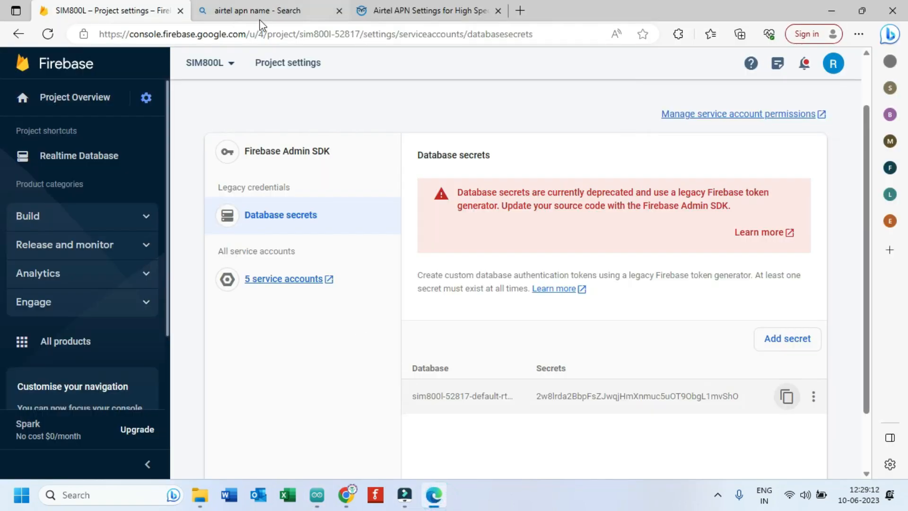
Add root entries Temp = 30 and Humidity = 60 to the Realtime Database.
click(79, 155)
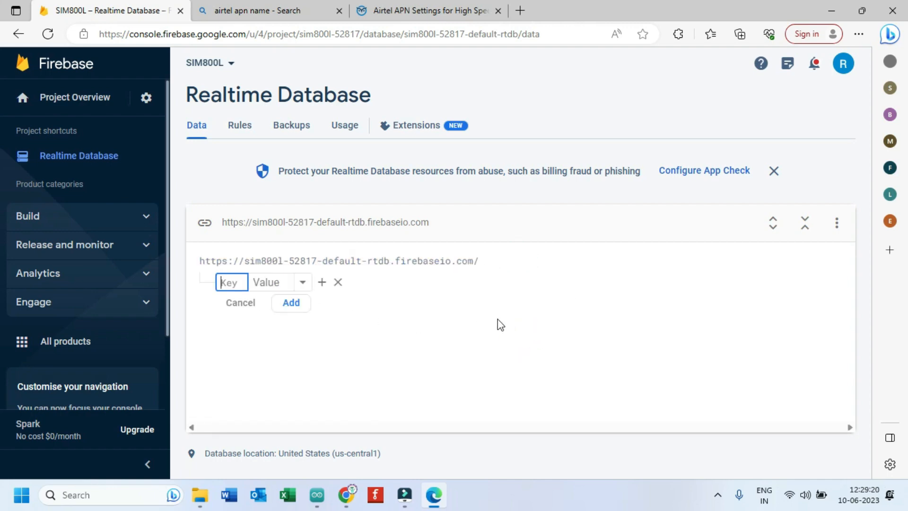
text(Tme)
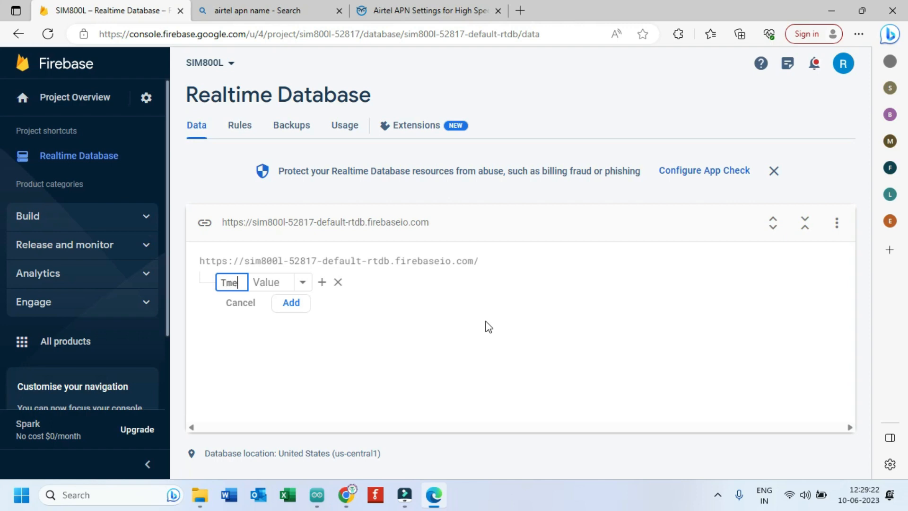
text(Temp)
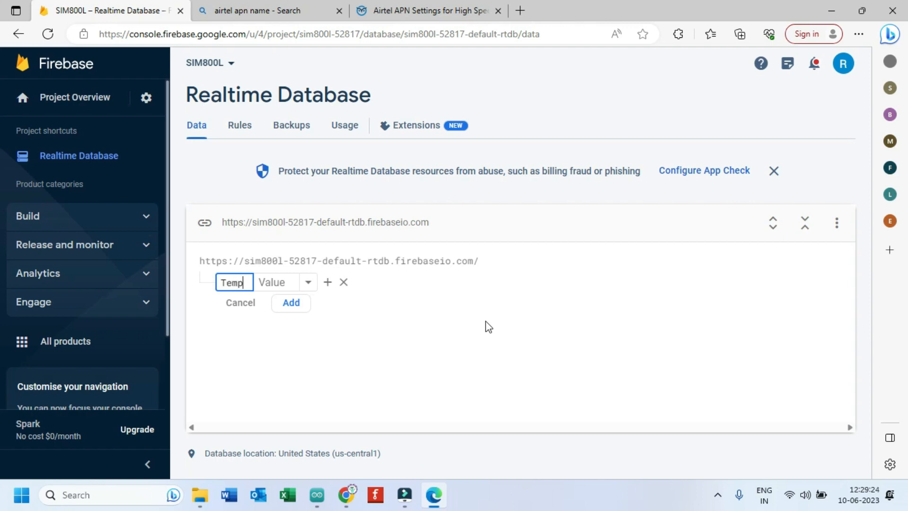
text(30)
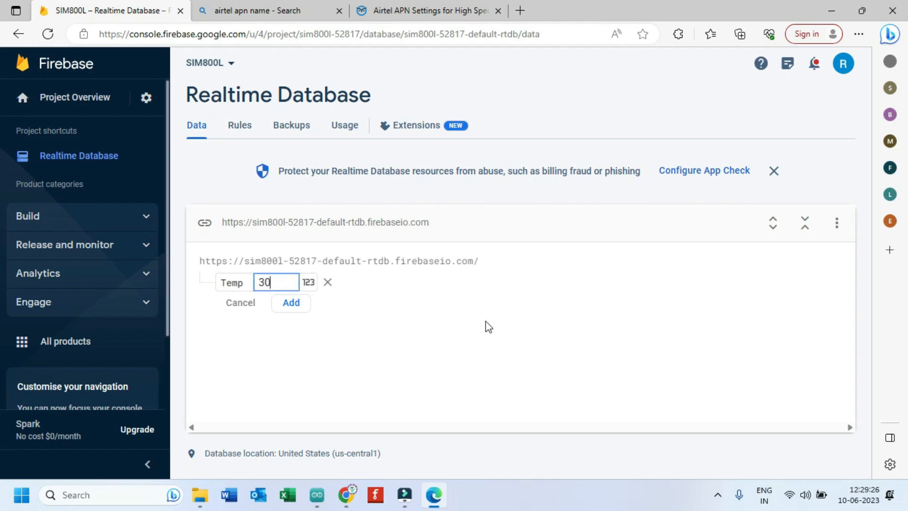
click(291, 303)
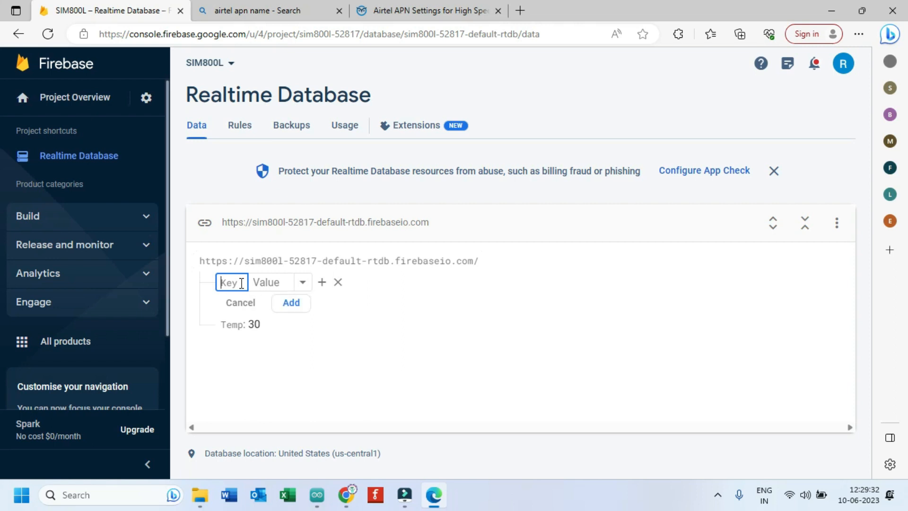
text(Humidi)
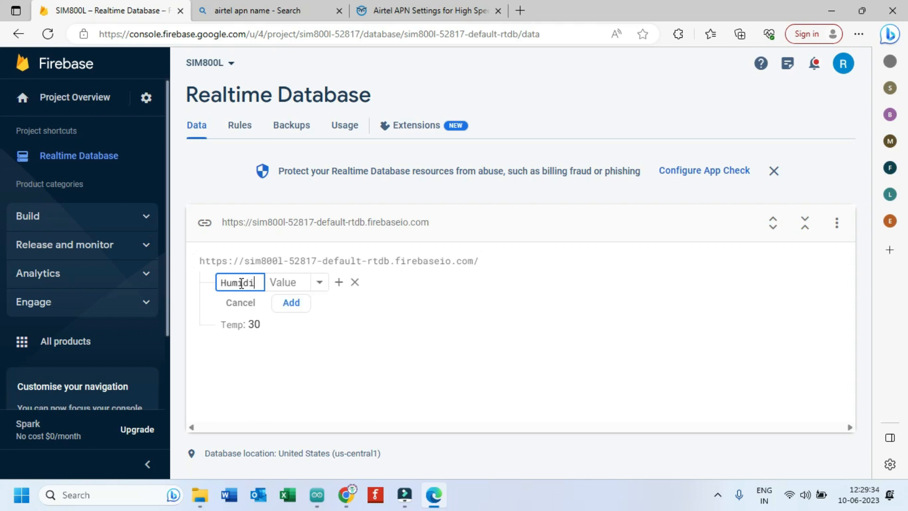
text(60)
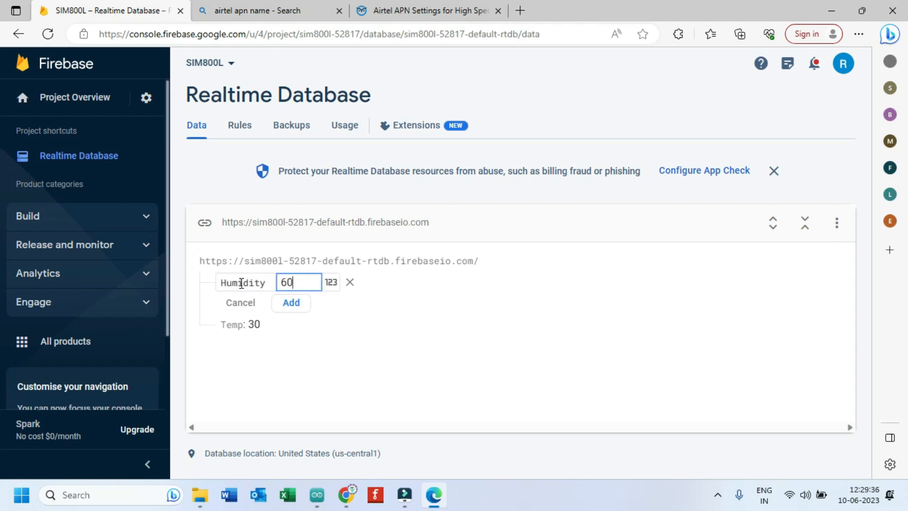
click(290, 302)
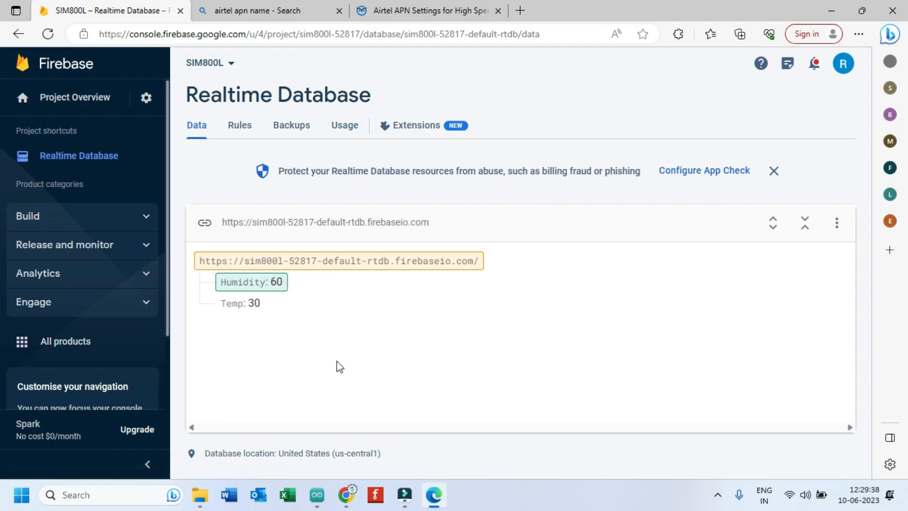